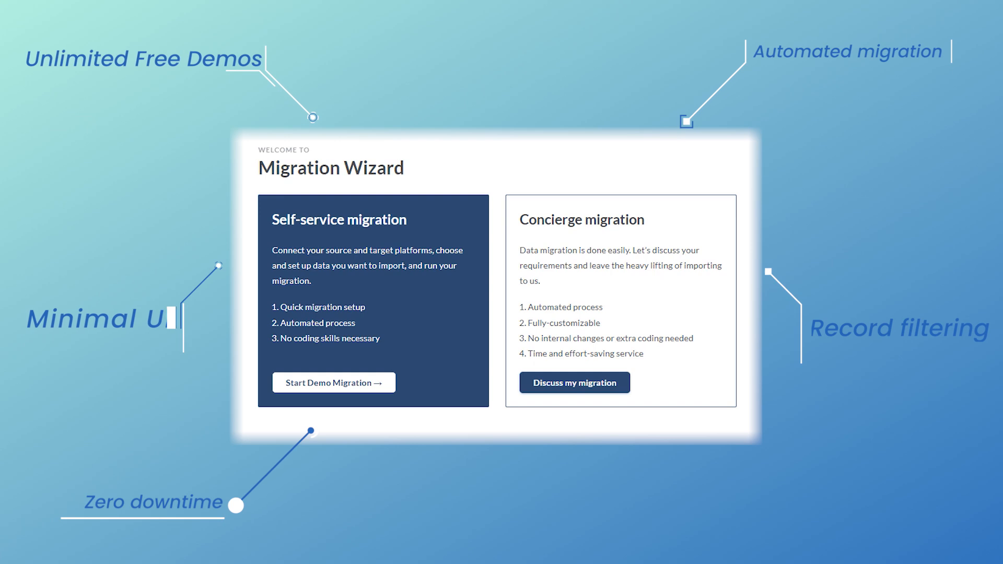
- Start the self-service demo migration and map the missing ticket field to a Zendesk field
{"action": "left_click", "coordinate": [333, 382]}
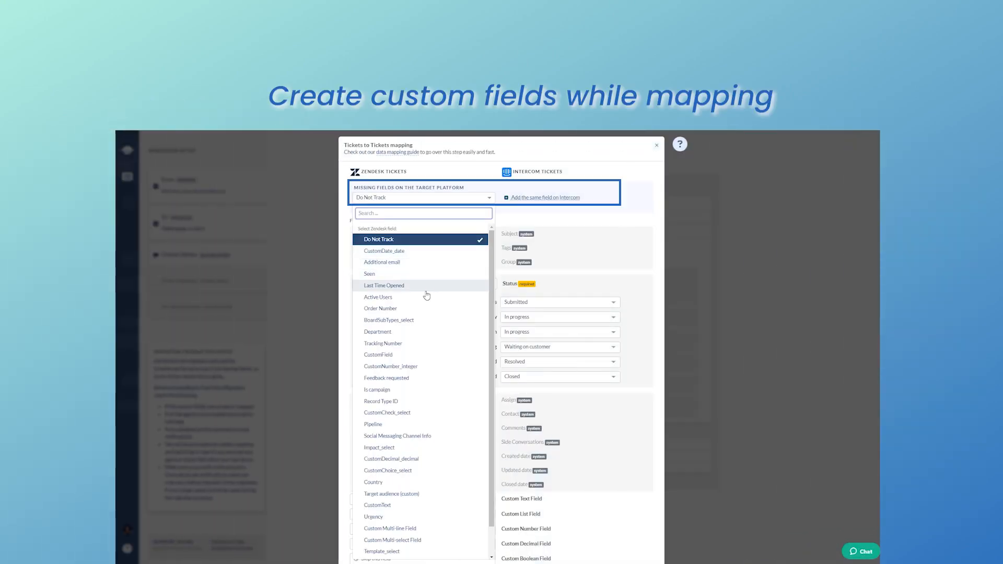
{"action": "left_click", "coordinate": [380, 308]}
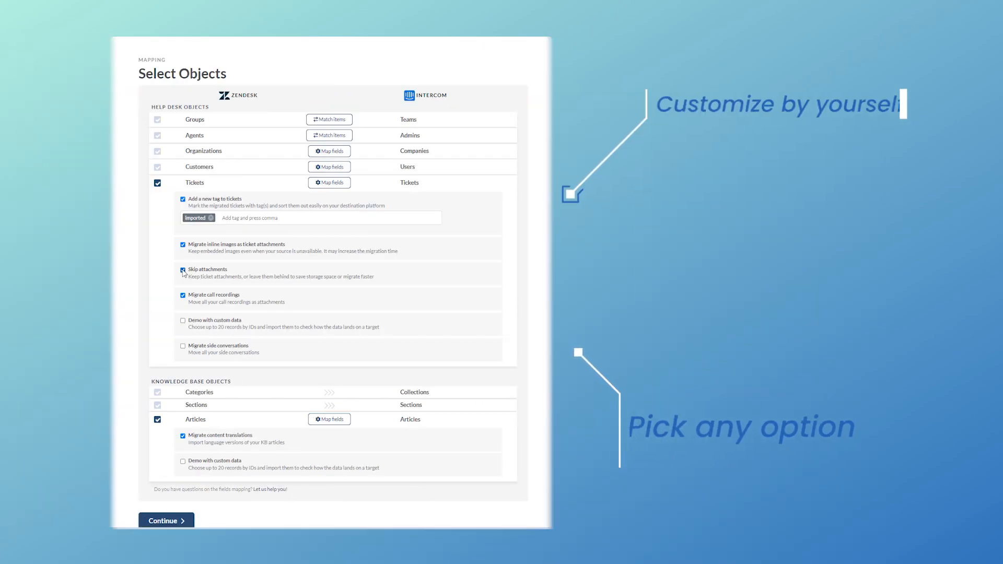
- Skip attachments, include side conversations, and run the demo through to the completion page
{"action": "left_click", "coordinate": [182, 270]}
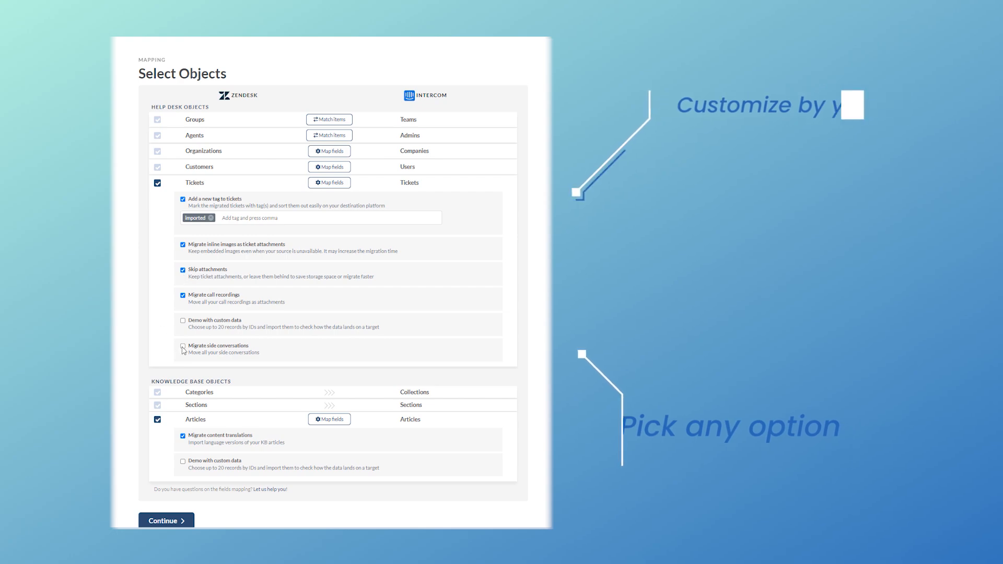
{"action": "left_click", "coordinate": [165, 520]}
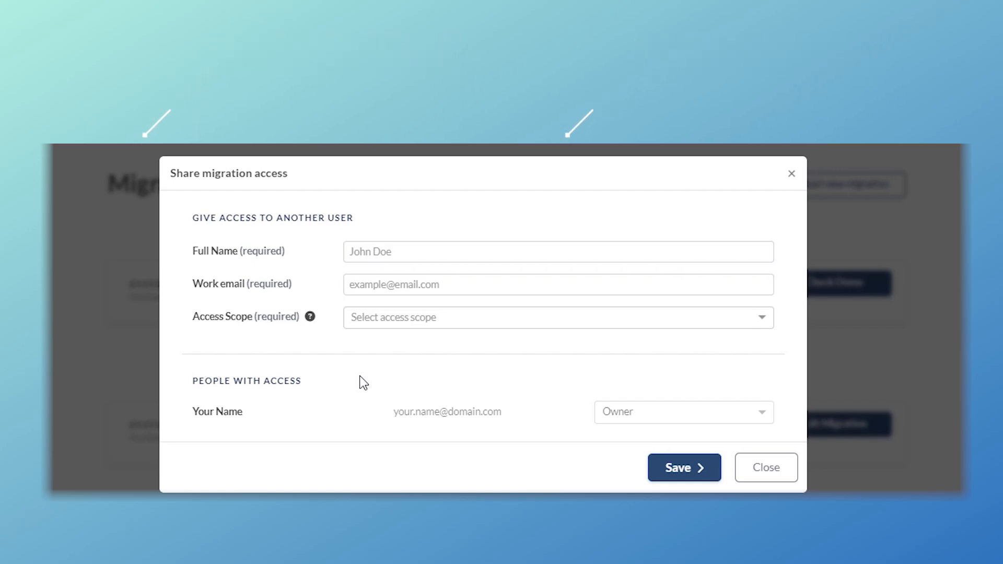
{"action": "left_click", "coordinate": [765, 468]}
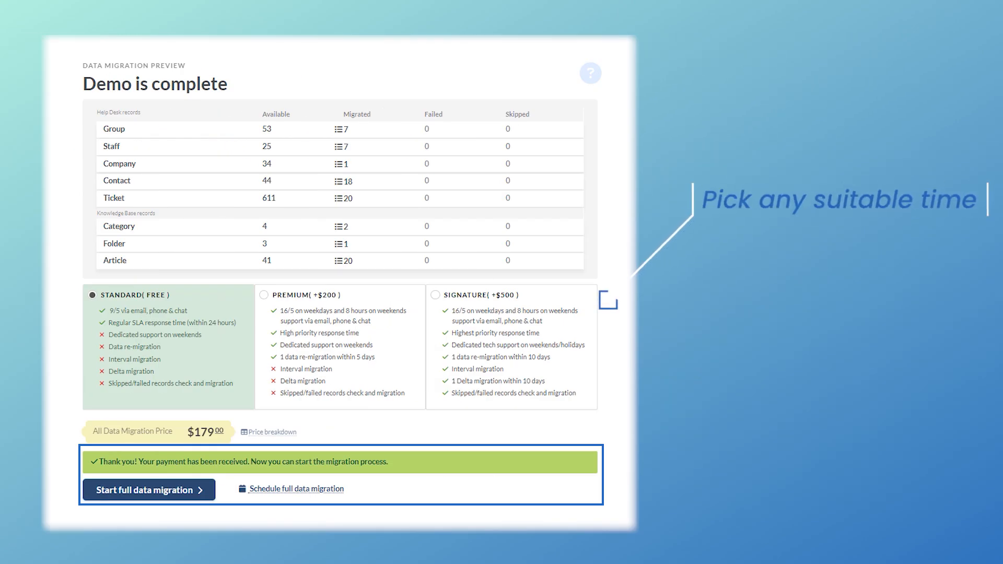